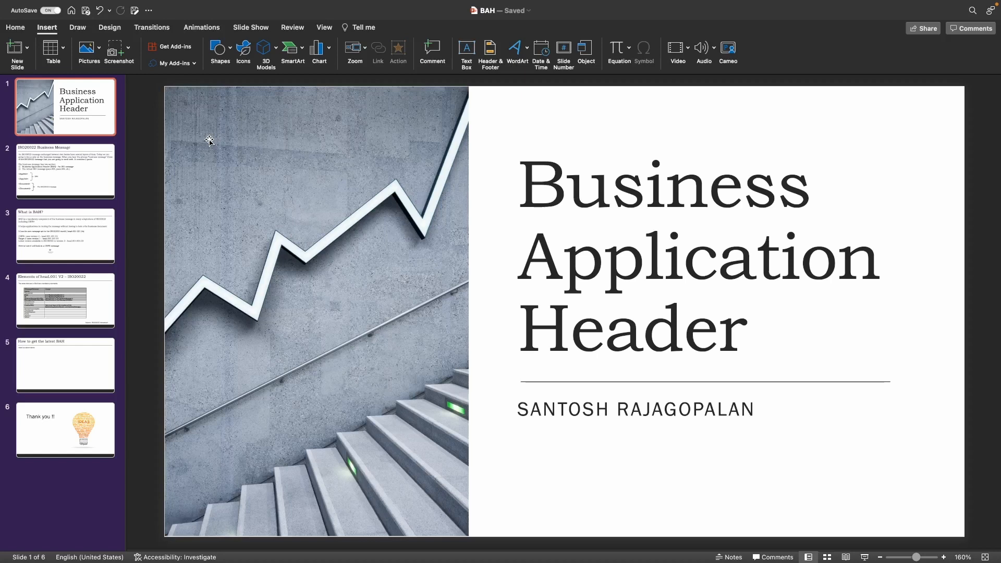
Show slide 2, the ISO20022 Business Message slide with BAH and ISO message parts
left_click(64, 171)
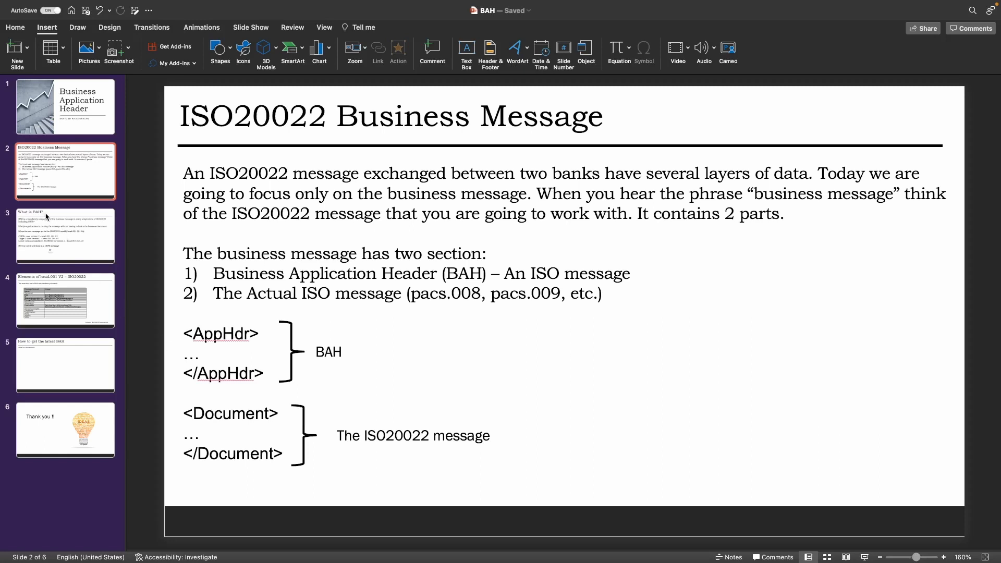
Show the What is BAH? slide, mark the x in head.001.001.0x, and launch the embedded CBPR document
left_click(65, 236)
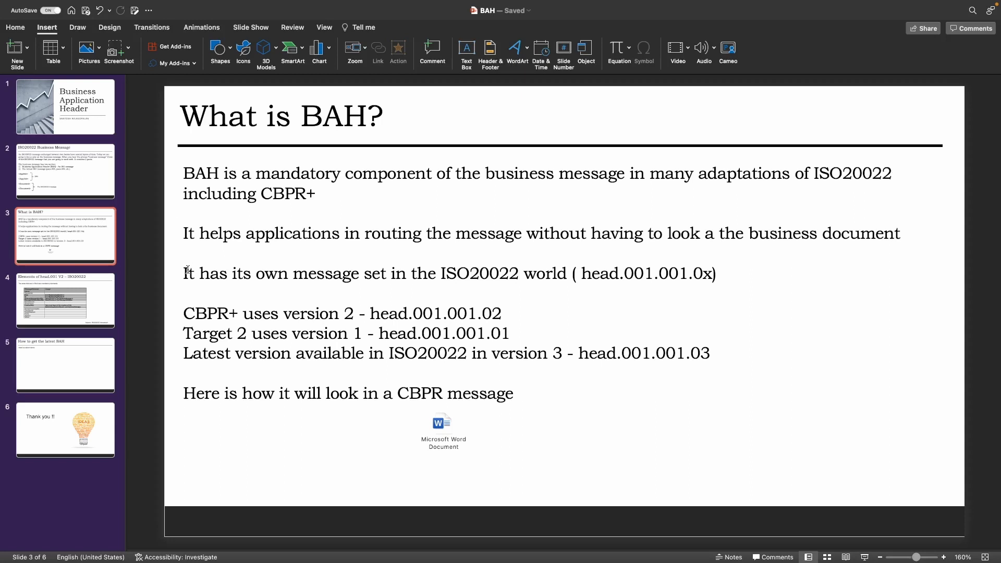
left_click_drag(579, 273, 707, 273)
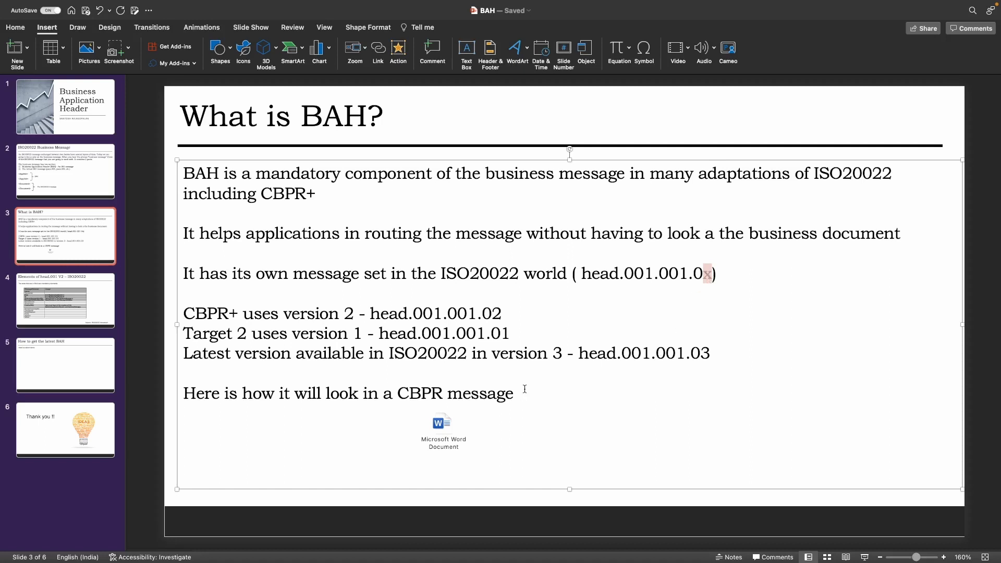
mouse_move(526, 386)
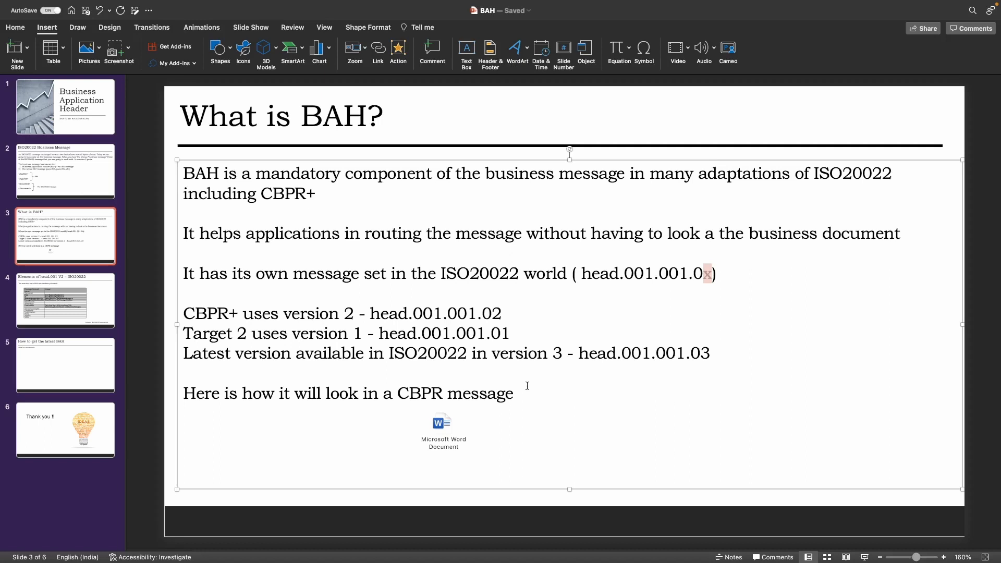
mouse_move(457, 406)
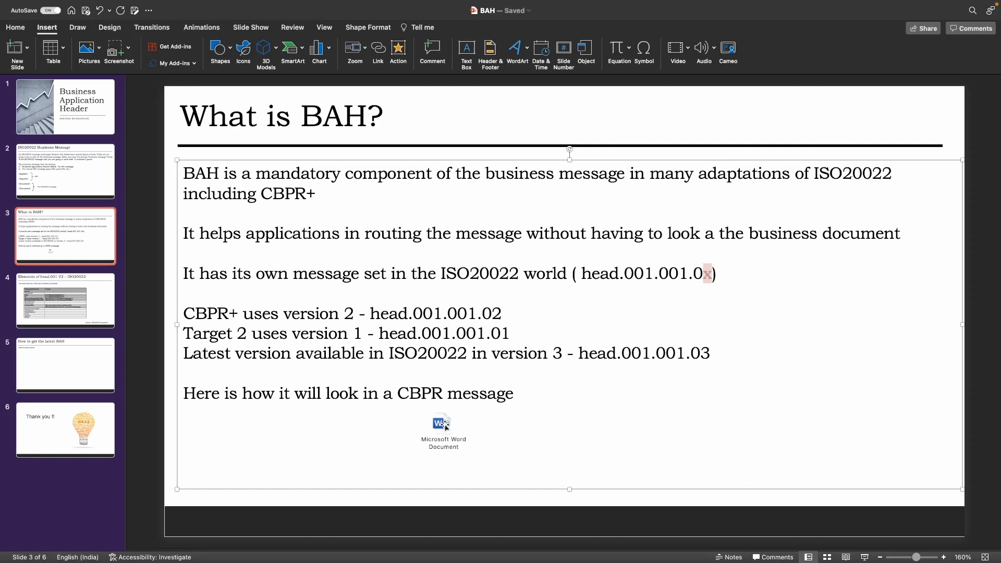
left_click(443, 431)
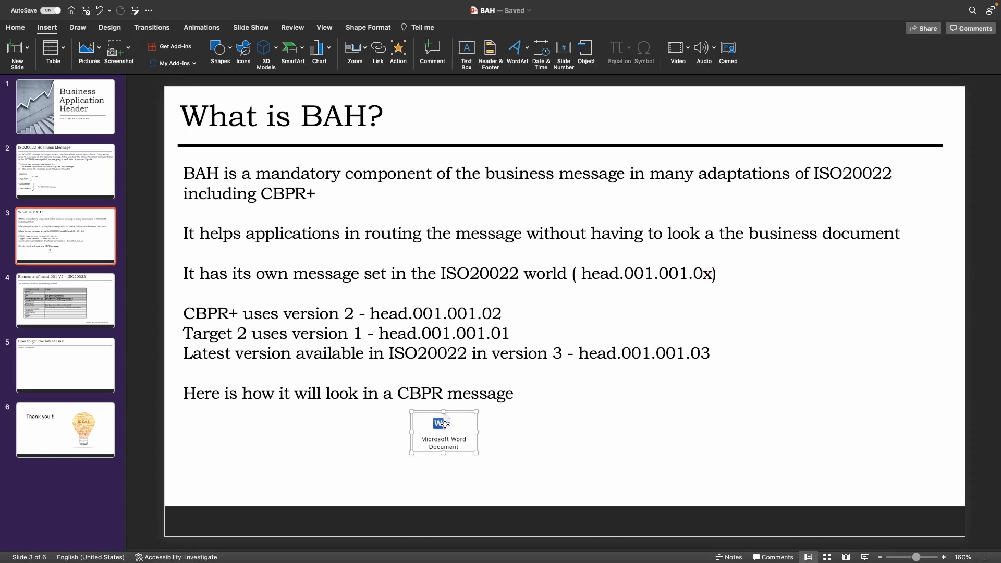
double_click(443, 432)
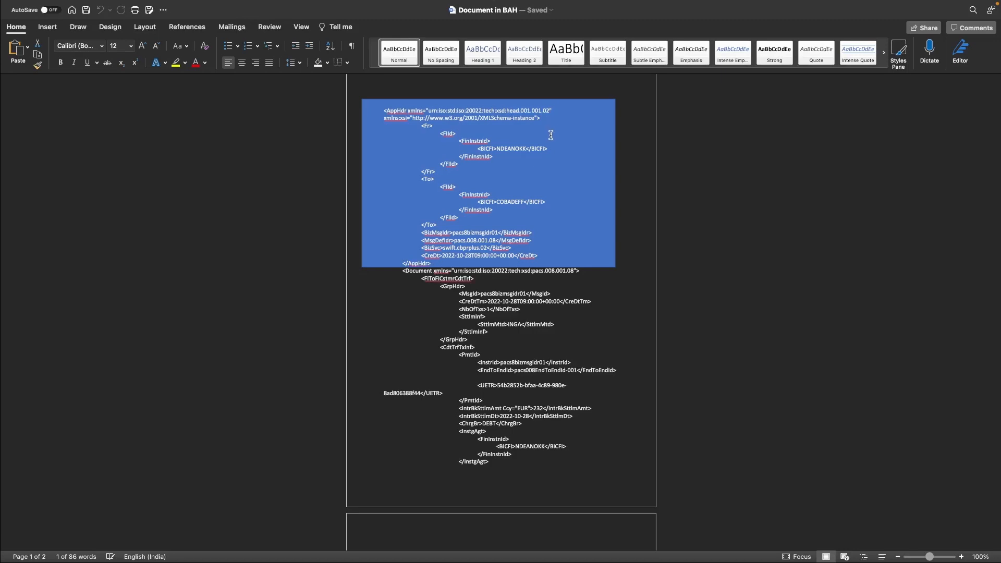
mouse_move(425, 129)
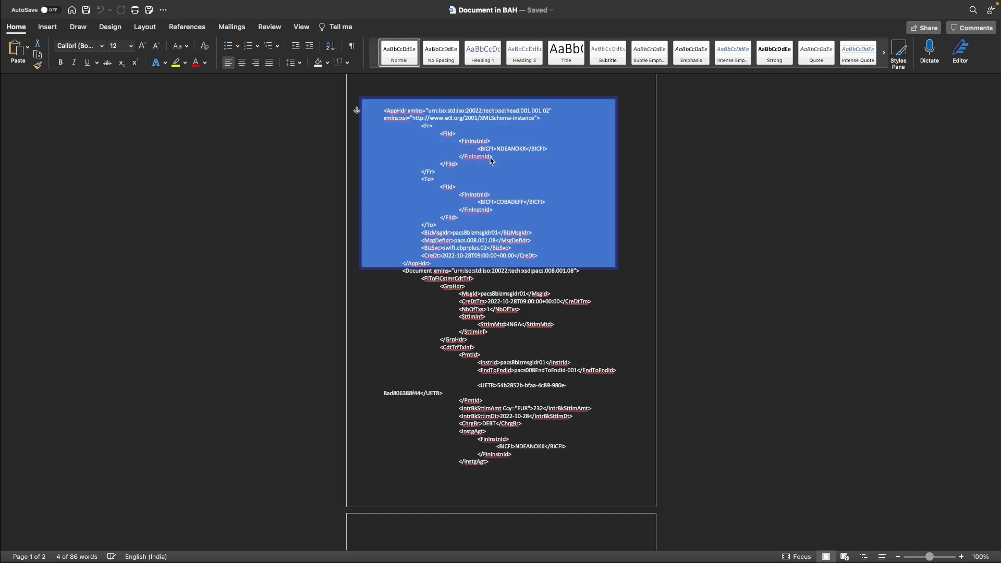
mouse_move(421, 192)
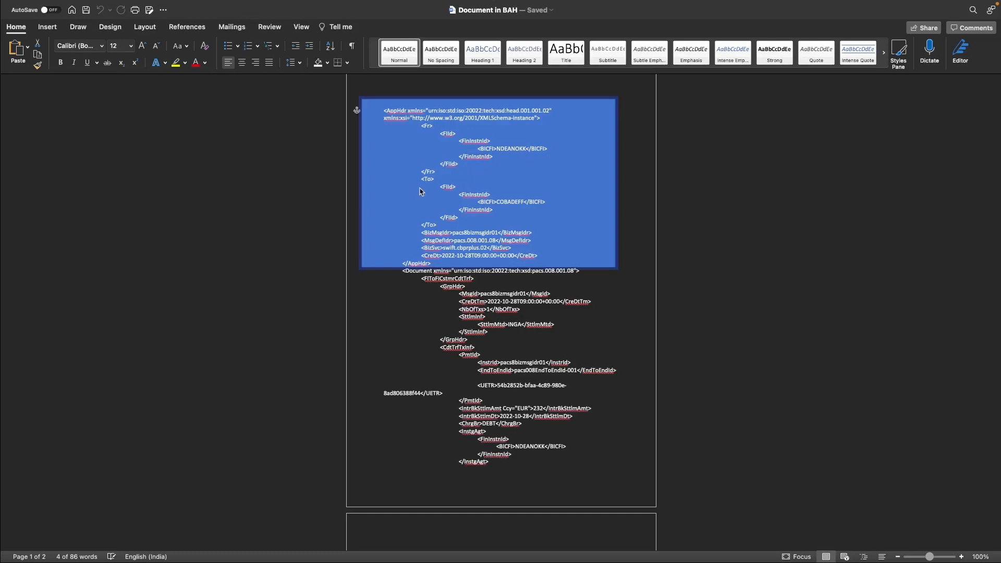
mouse_move(515, 204)
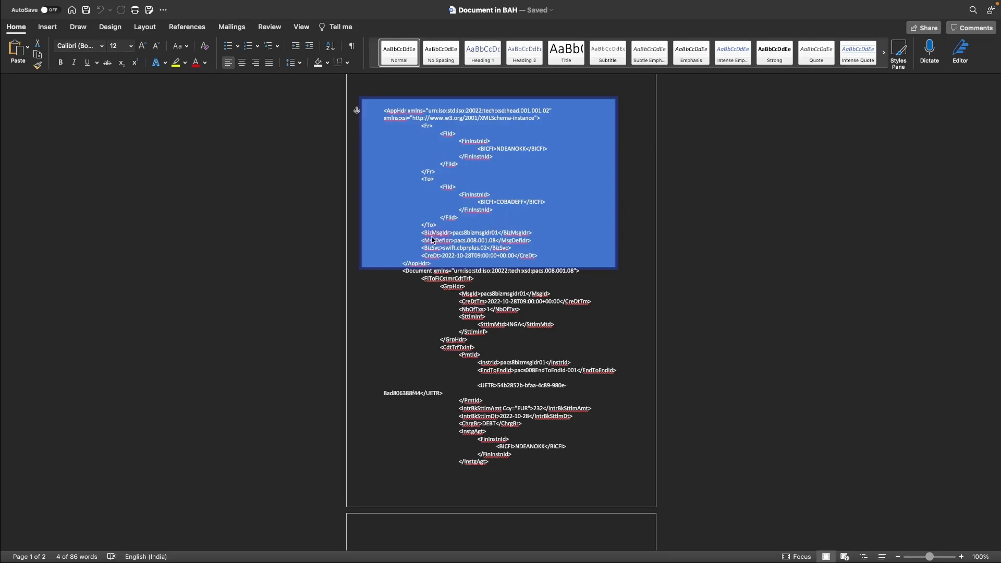
mouse_move(499, 241)
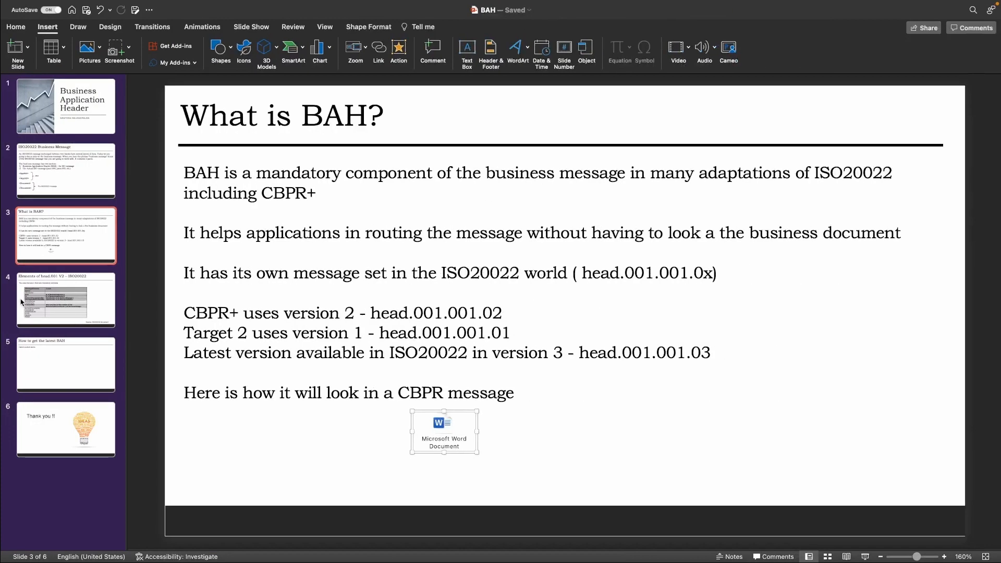
Show slide 4, the Elements of head.001 V2 table with mandatory markings
left_click(64, 300)
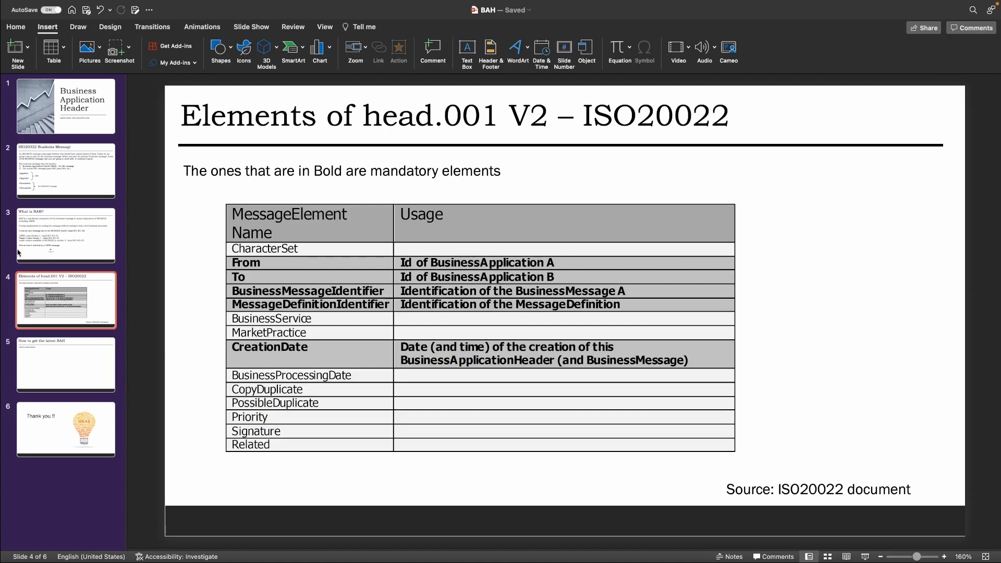
mouse_move(92, 380)
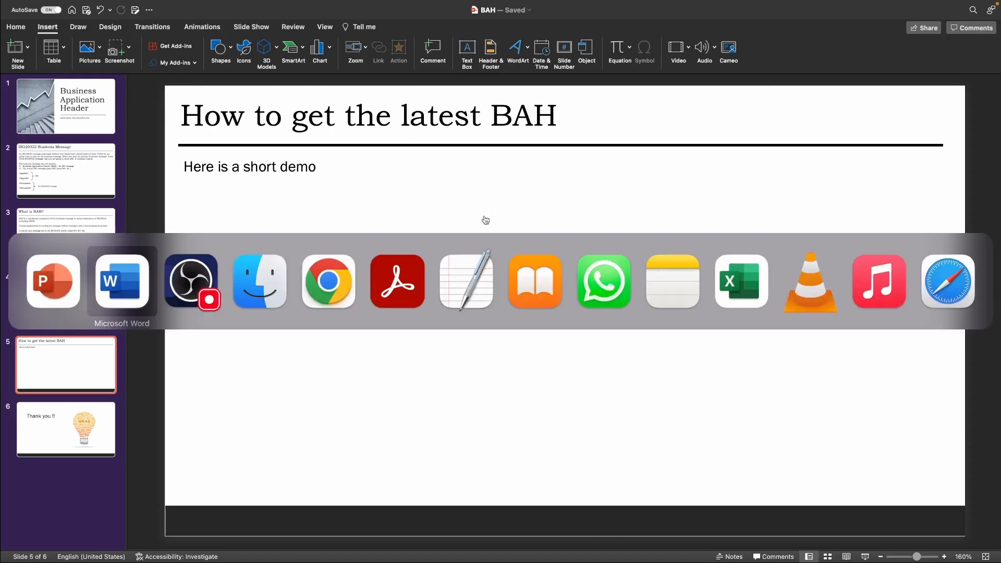
mouse_move(328, 280)
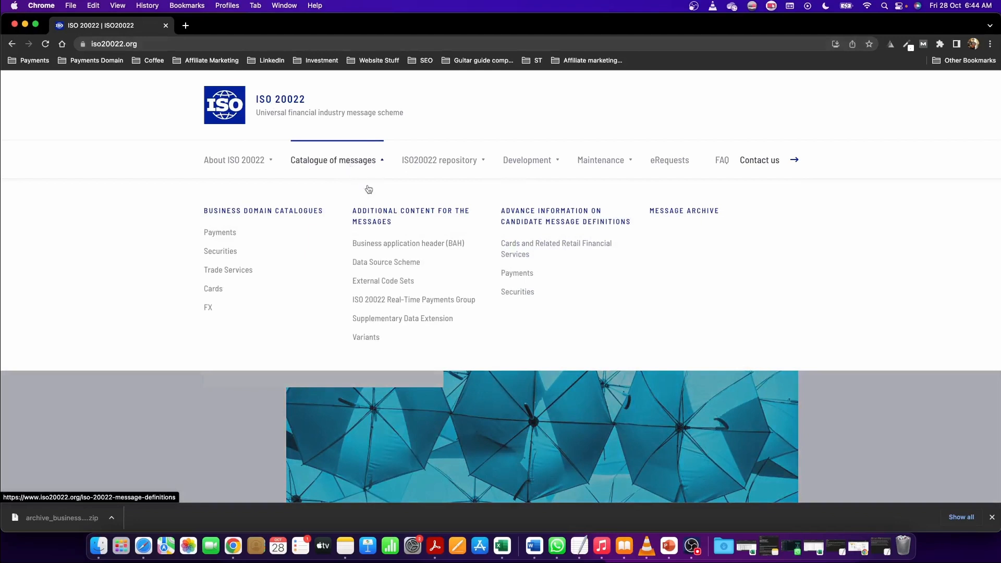
mouse_move(408, 243)
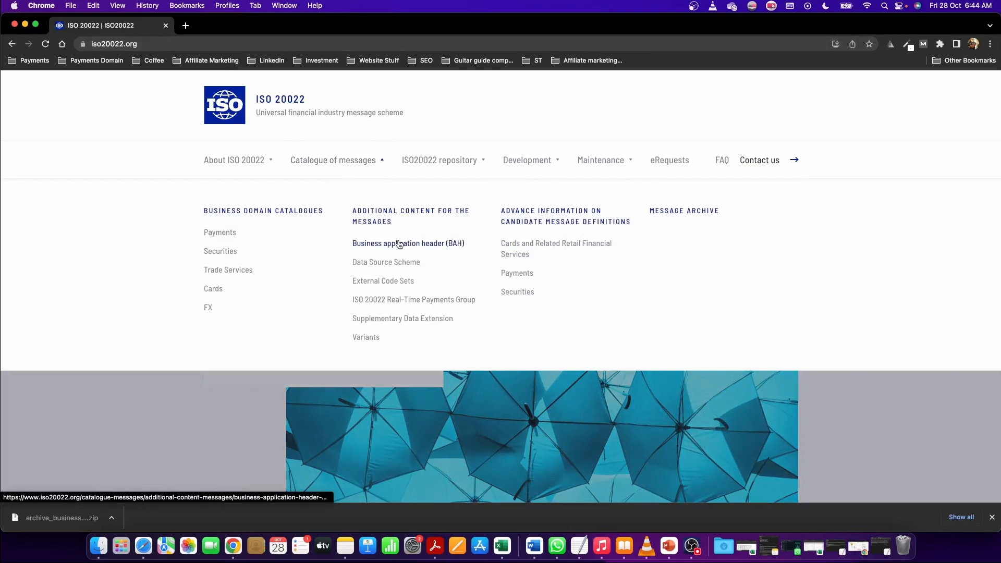
left_click(408, 243)
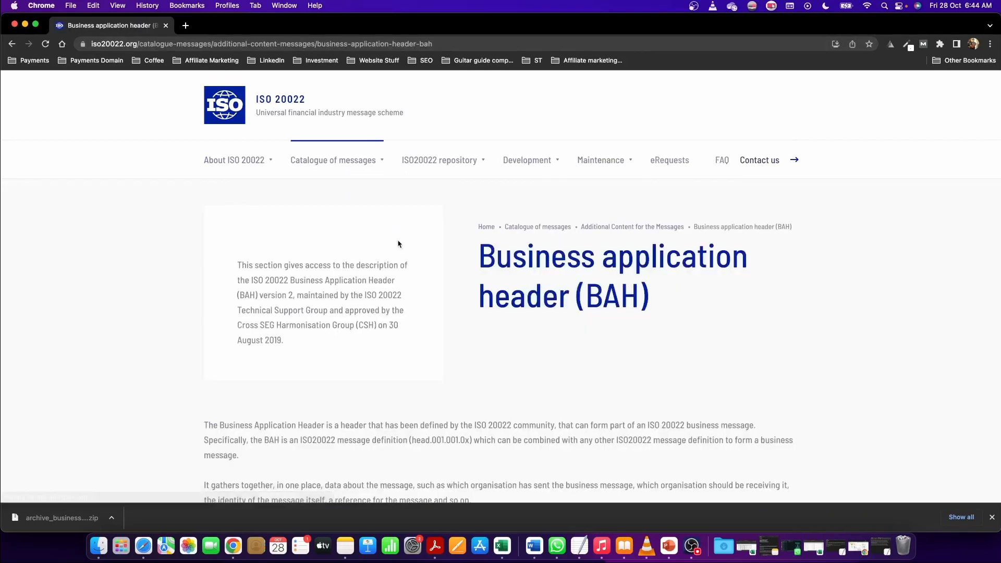
scroll("down", 3)
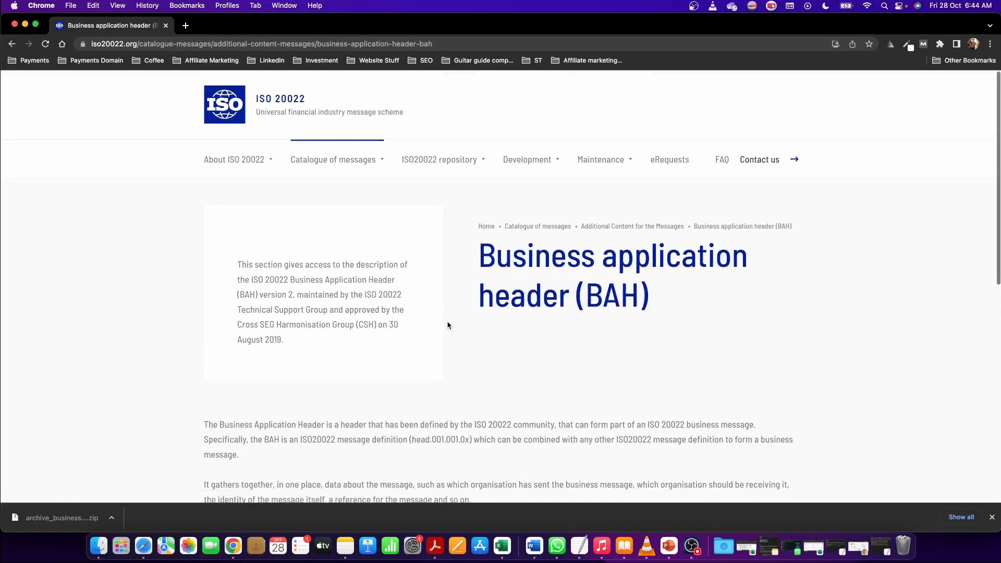
scroll("down", 3)
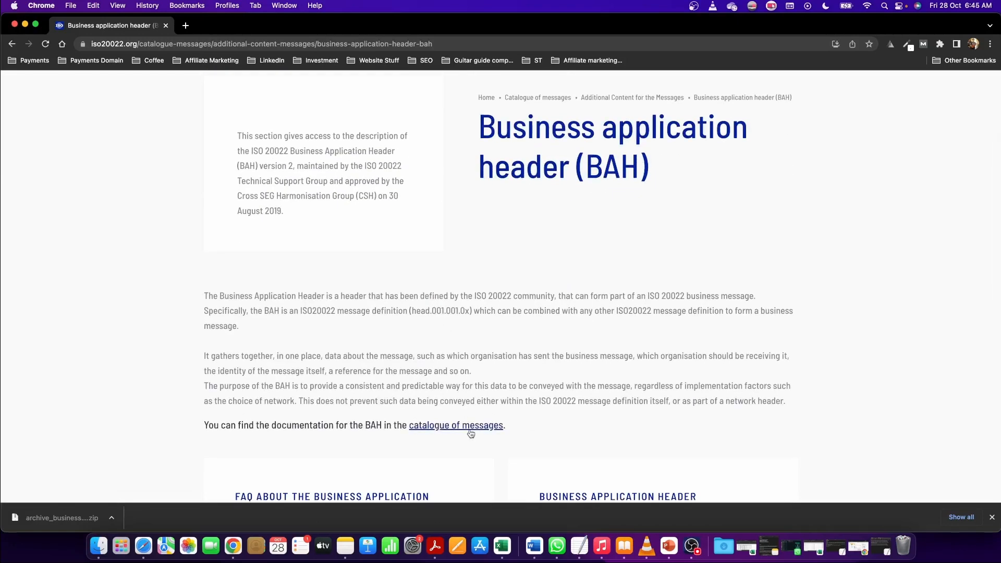
Show the catalogue of messages result listing the Business Application Header set
left_click(455, 426)
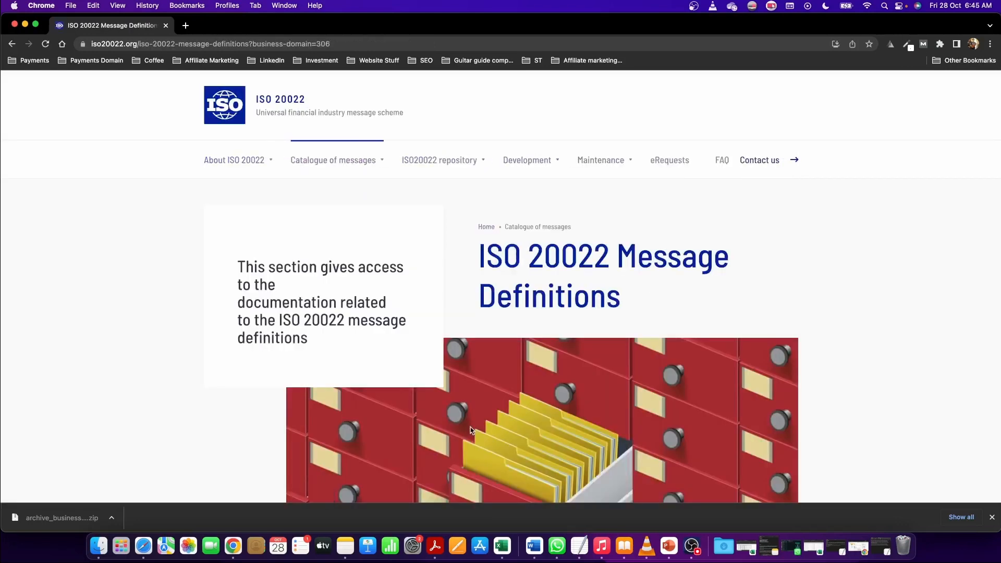
scroll("down", 3)
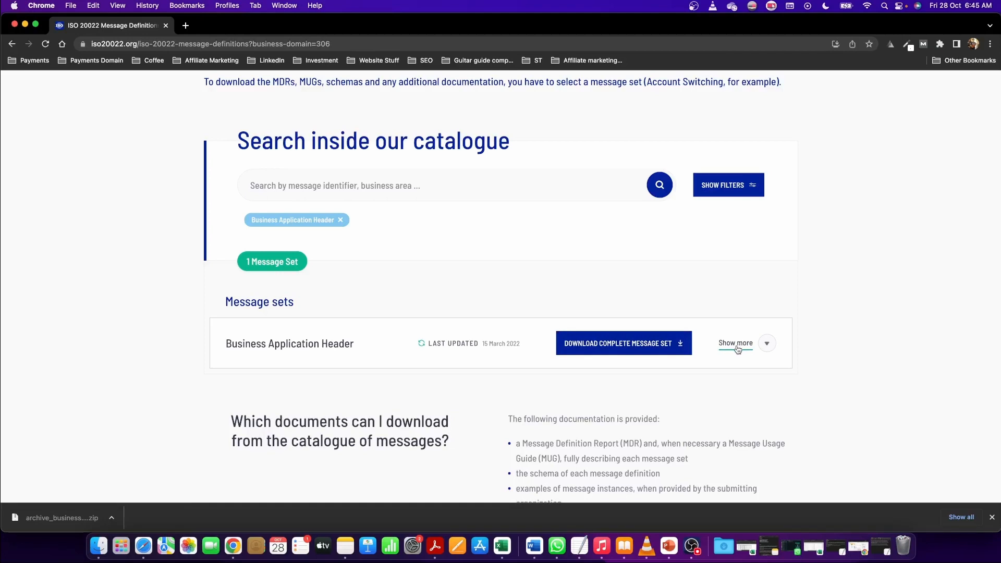
mouse_move(585, 4)
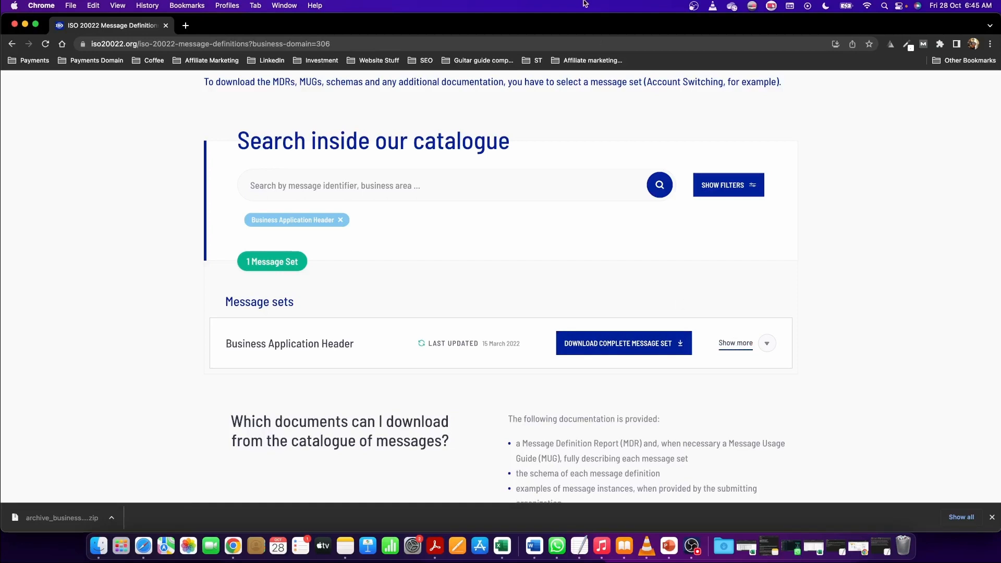
mouse_move(585, 257)
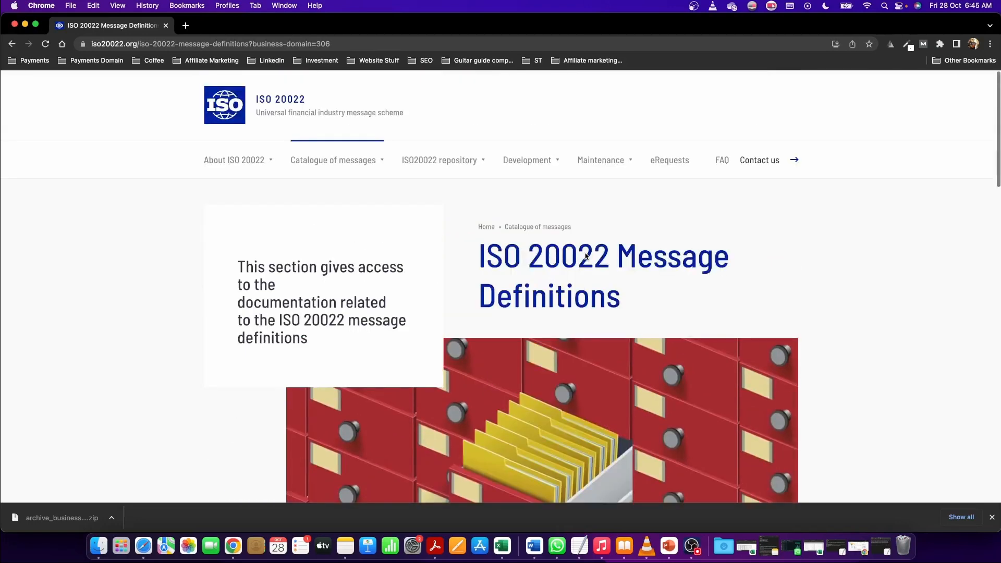
Go to the Message archive and enter 'Business application' in its search box
left_click(332, 159)
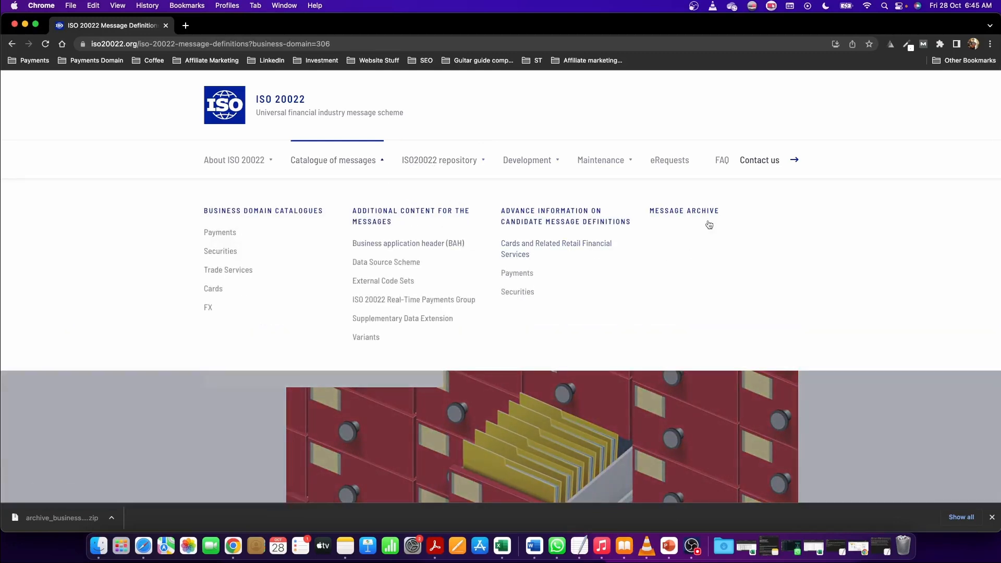
left_click(685, 211)
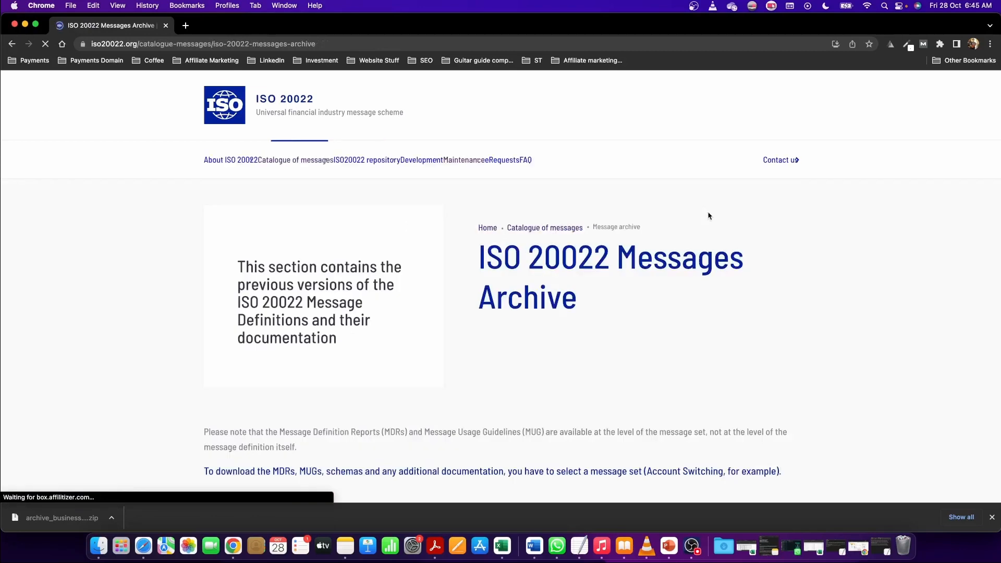
scroll("down", 3)
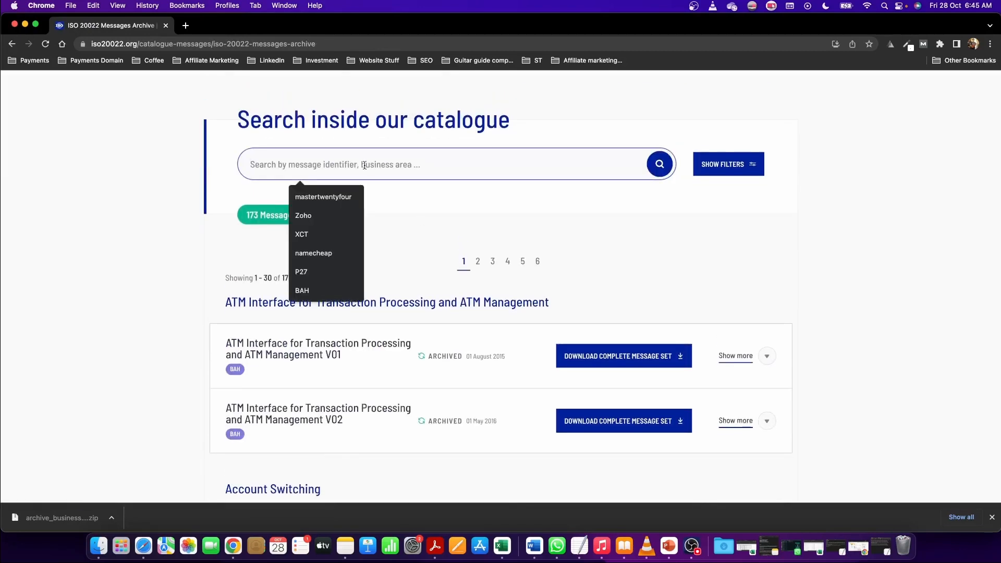
type("Business app")
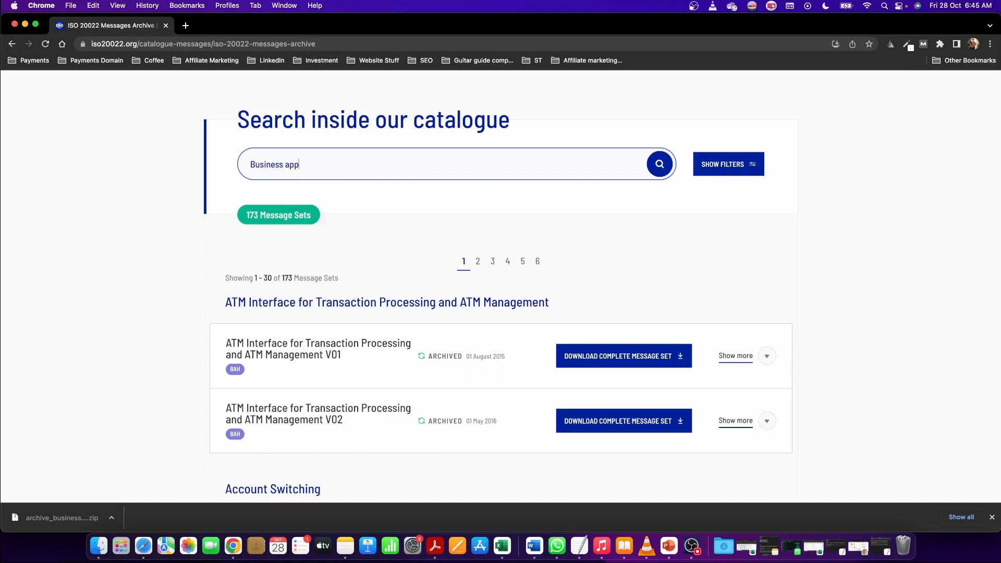
type("lication")
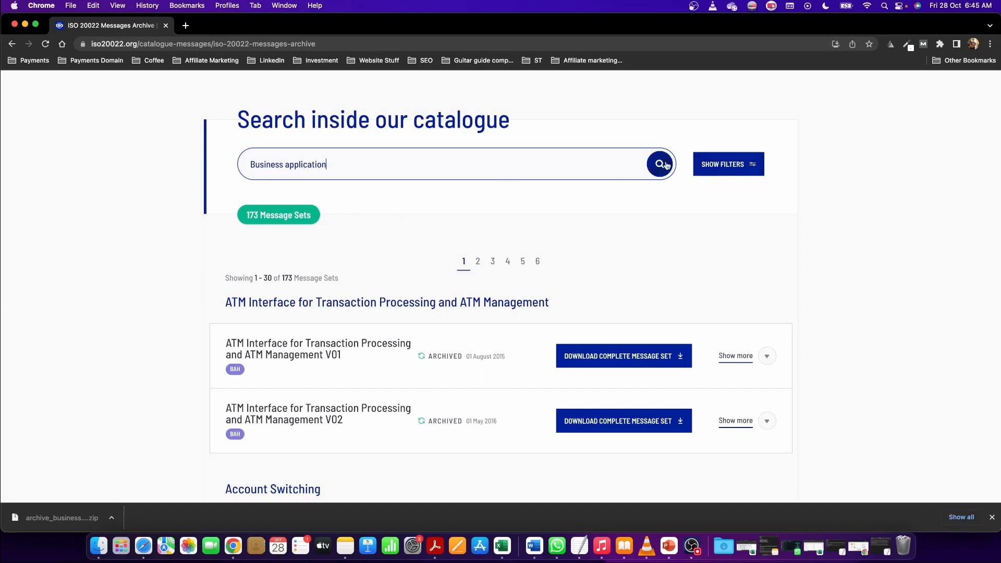
Search the archive and expand Business Application Header V01 and V02 to their head message downloads
left_click(659, 164)
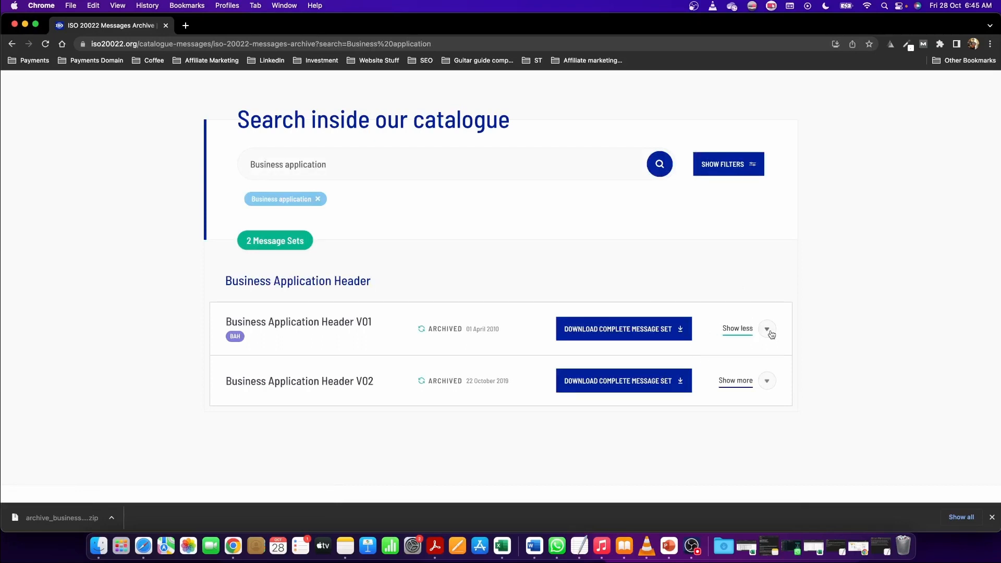
left_click(766, 328)
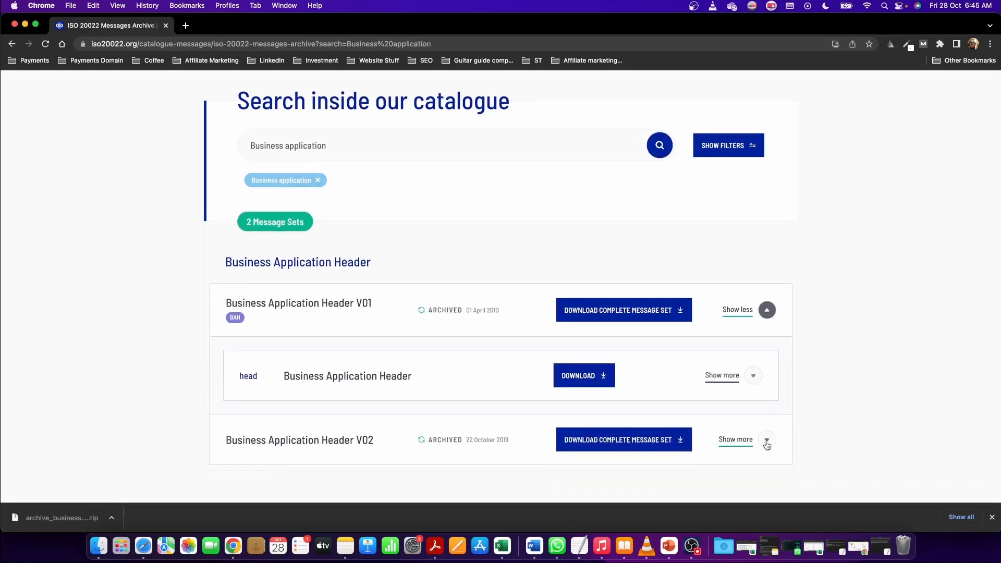
left_click(767, 445)
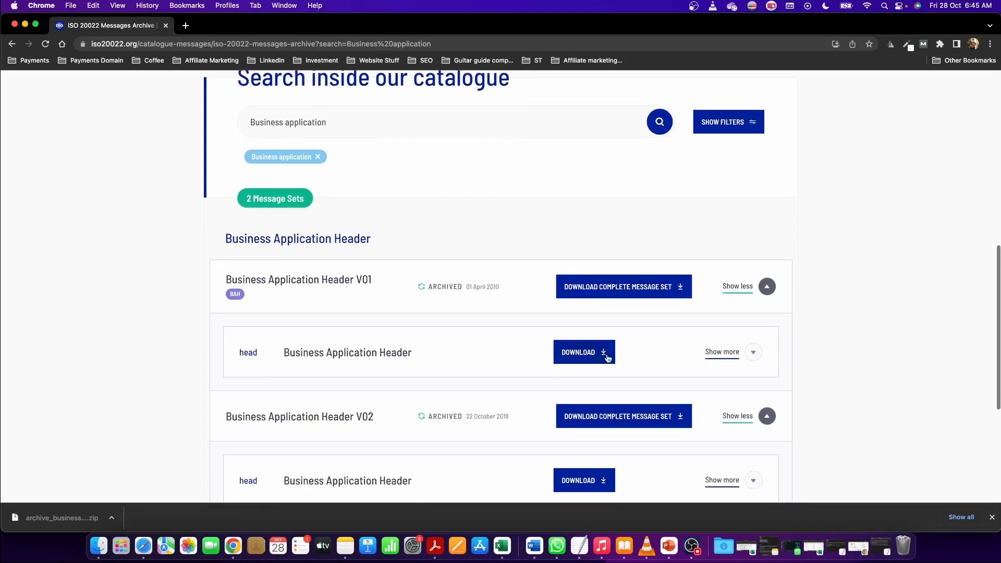
scroll("down", 3)
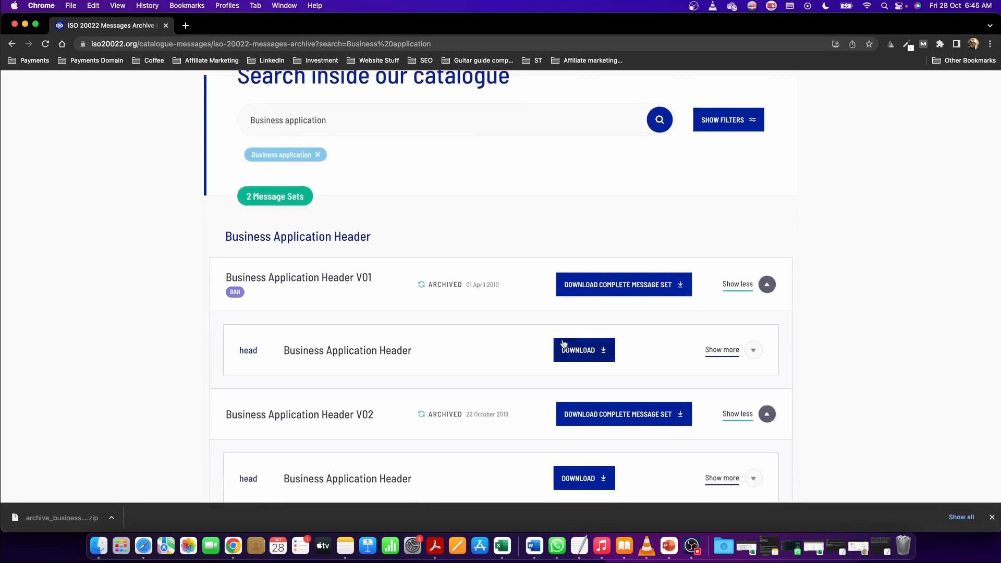